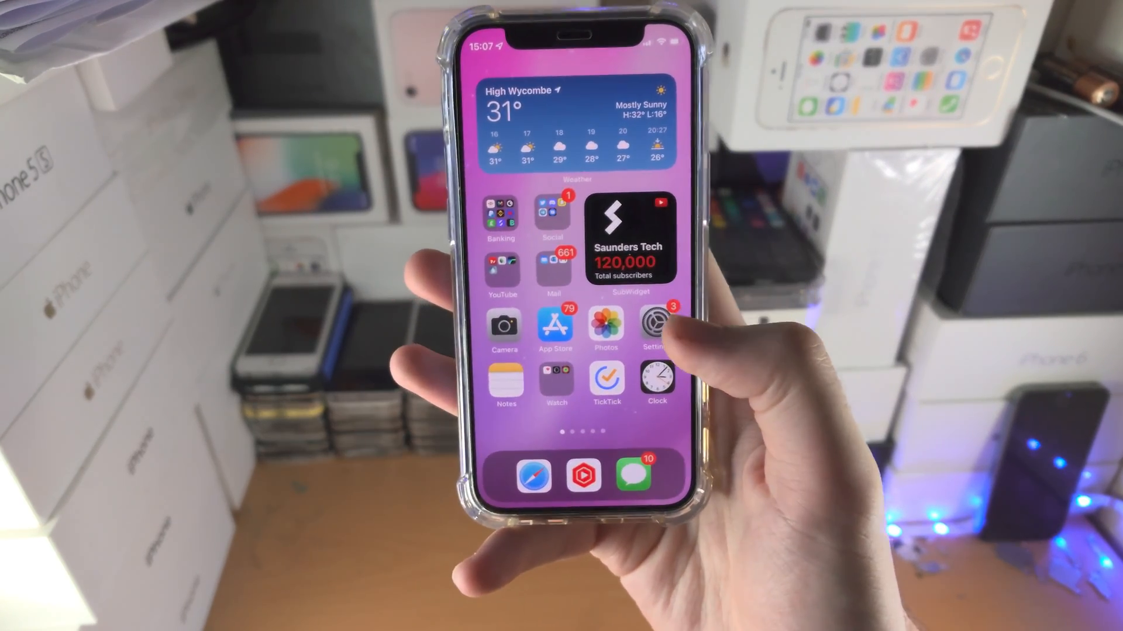
Step: Open Settings, back out of General, and enter the Accessibility page
{"action": "left_click", "coordinate": [648, 326]}
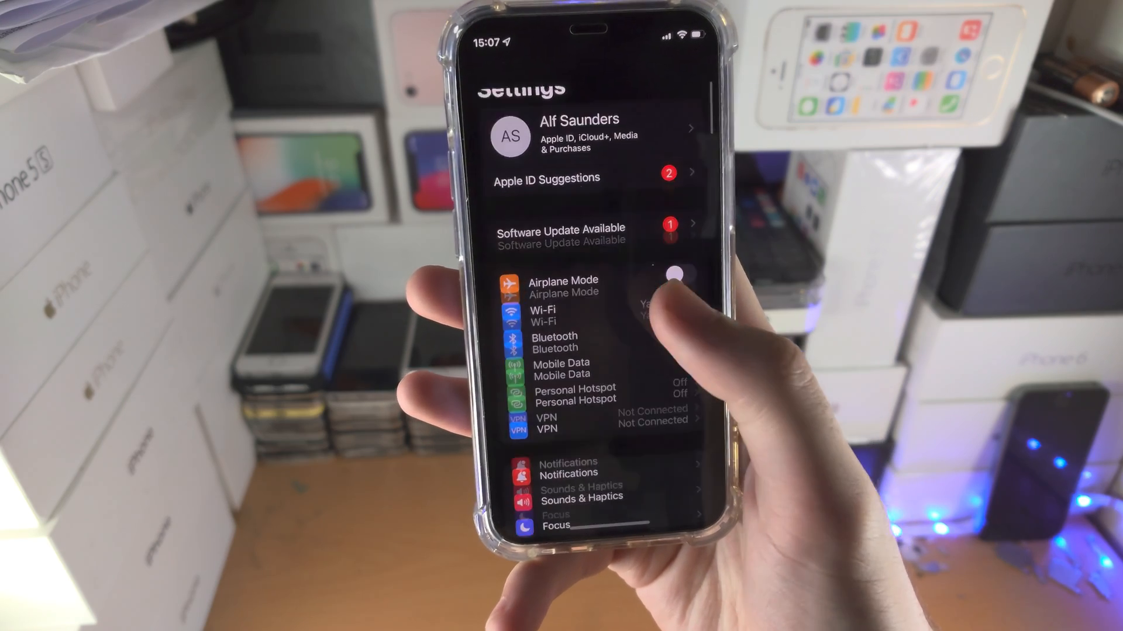
{"action": "scroll", "scroll_direction": "down", "scroll_amount": 3}
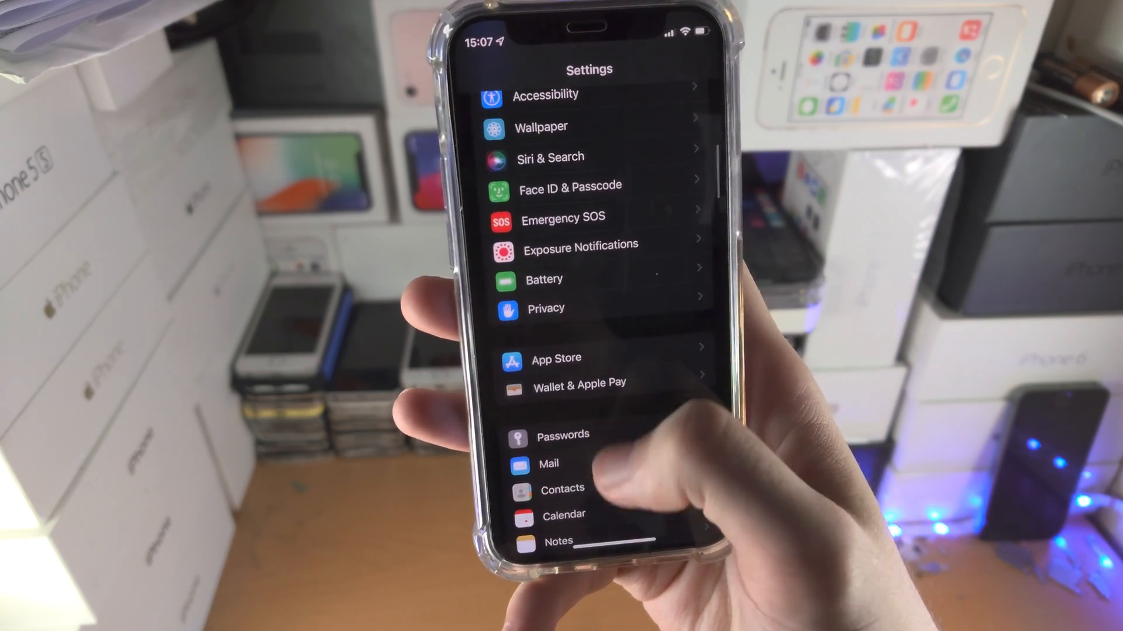
{"action": "scroll", "scroll_direction": "down", "scroll_amount": 3}
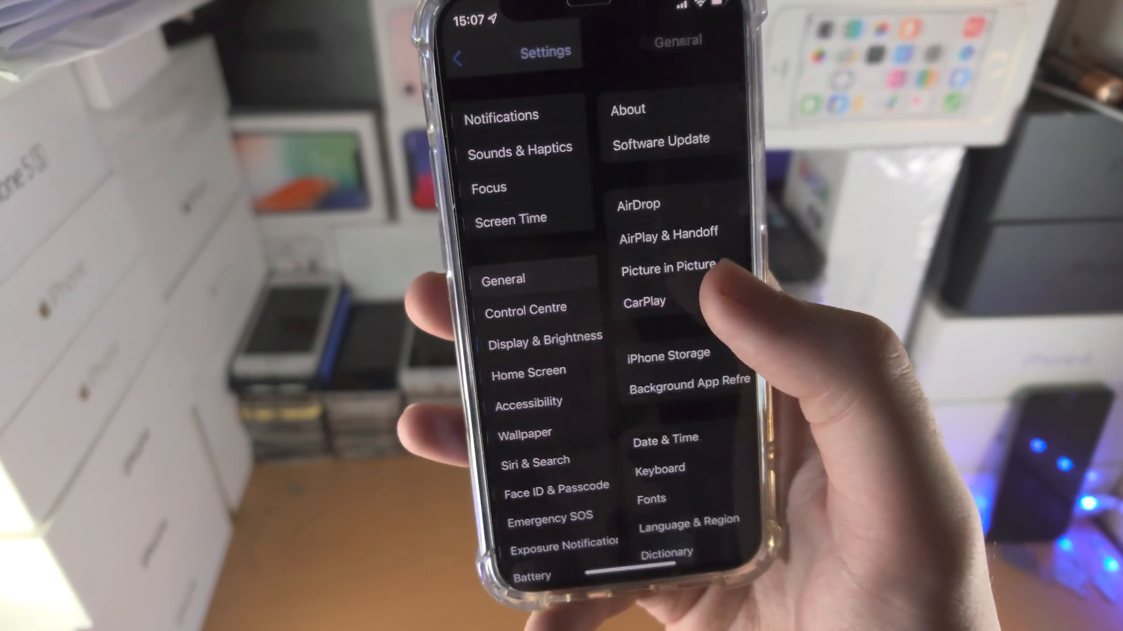
{"action": "left_click", "coordinate": [460, 57]}
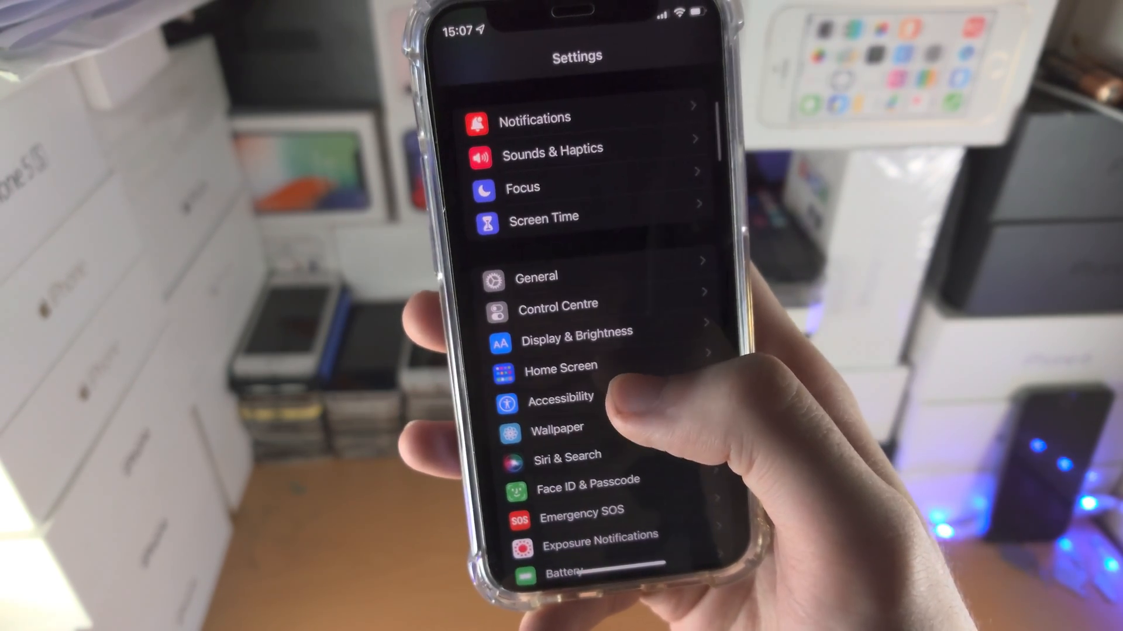
{"action": "left_click", "coordinate": [561, 398]}
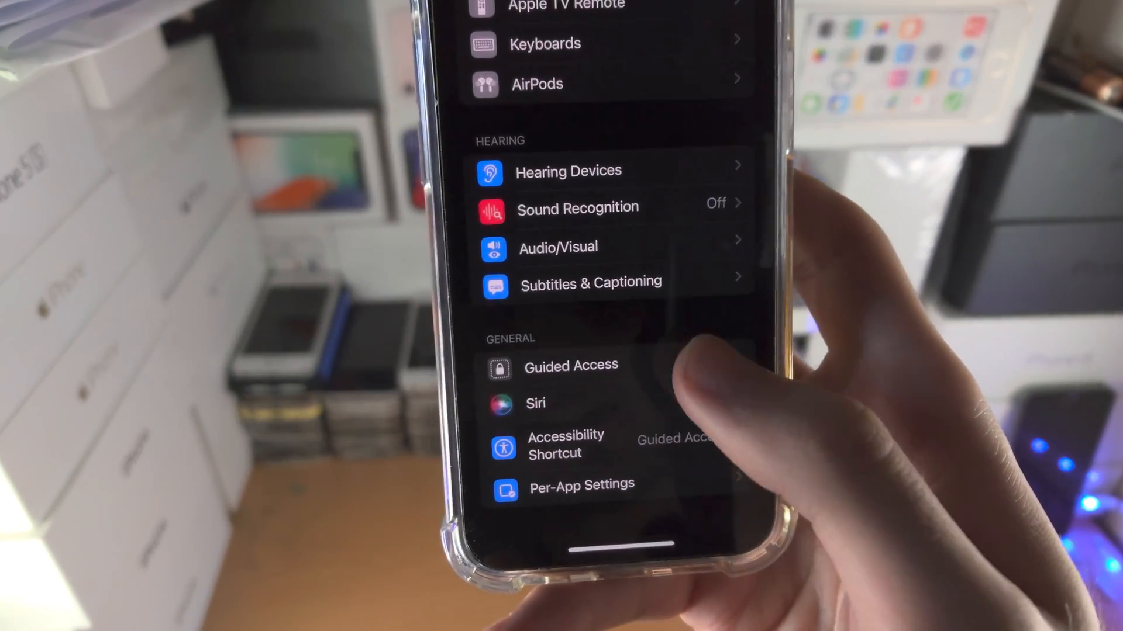
Step: Re-enable the Guided Access Accessibility Shortcut, then return to the Accessibility list
{"action": "left_click", "coordinate": [570, 365]}
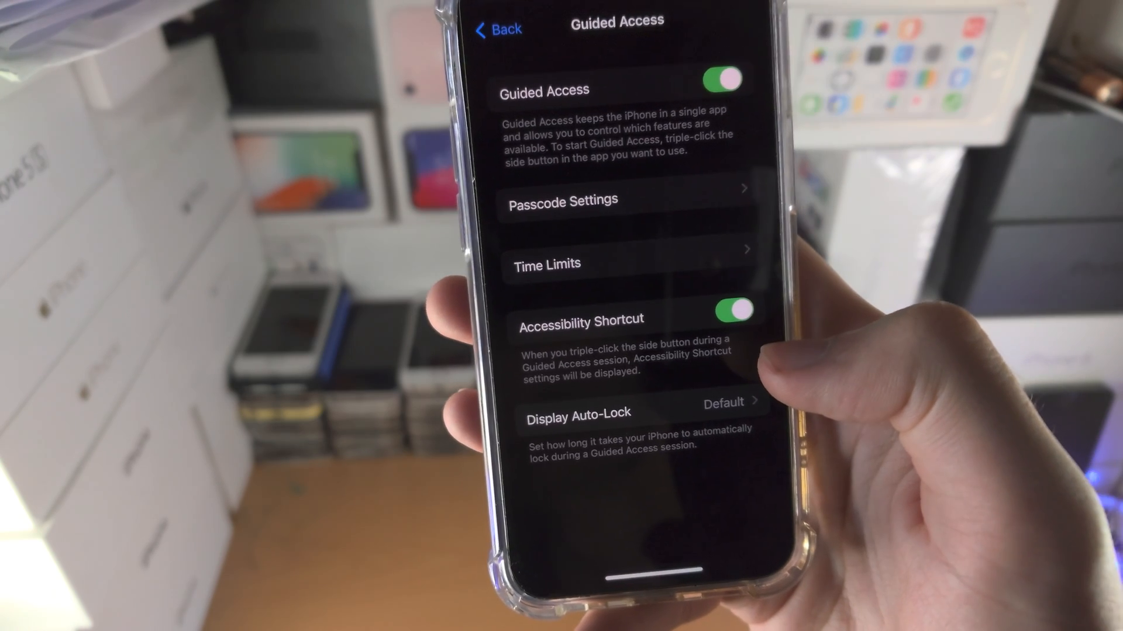
{"action": "left_click", "coordinate": [729, 310]}
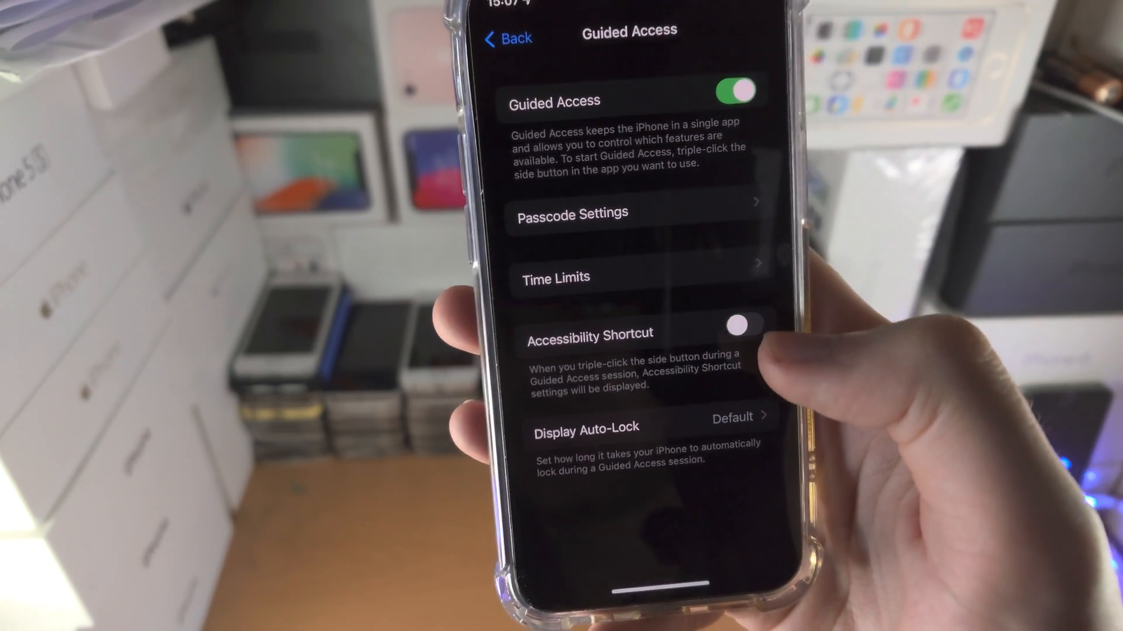
{"action": "left_click", "coordinate": [731, 325]}
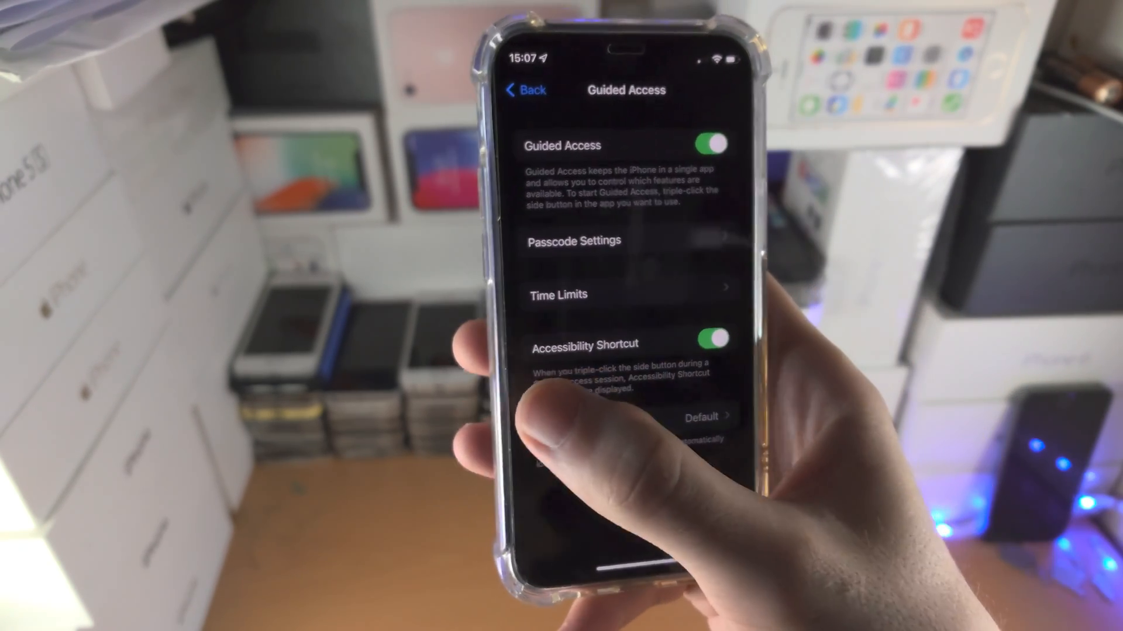
{"action": "left_click", "coordinate": [524, 90]}
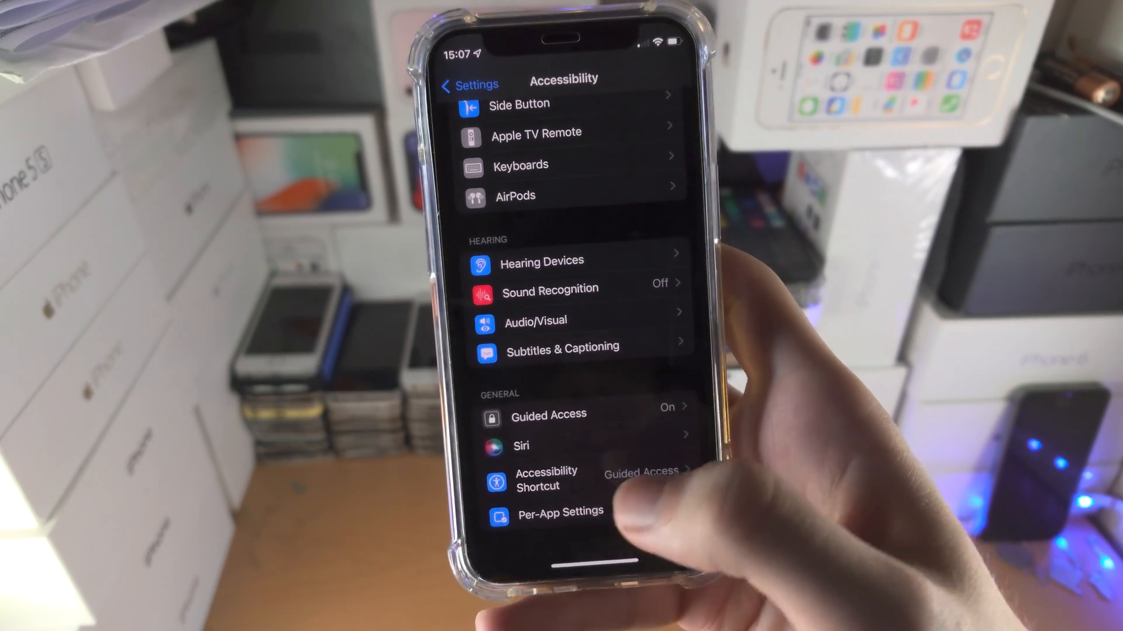
{"action": "left_click", "coordinate": [546, 479]}
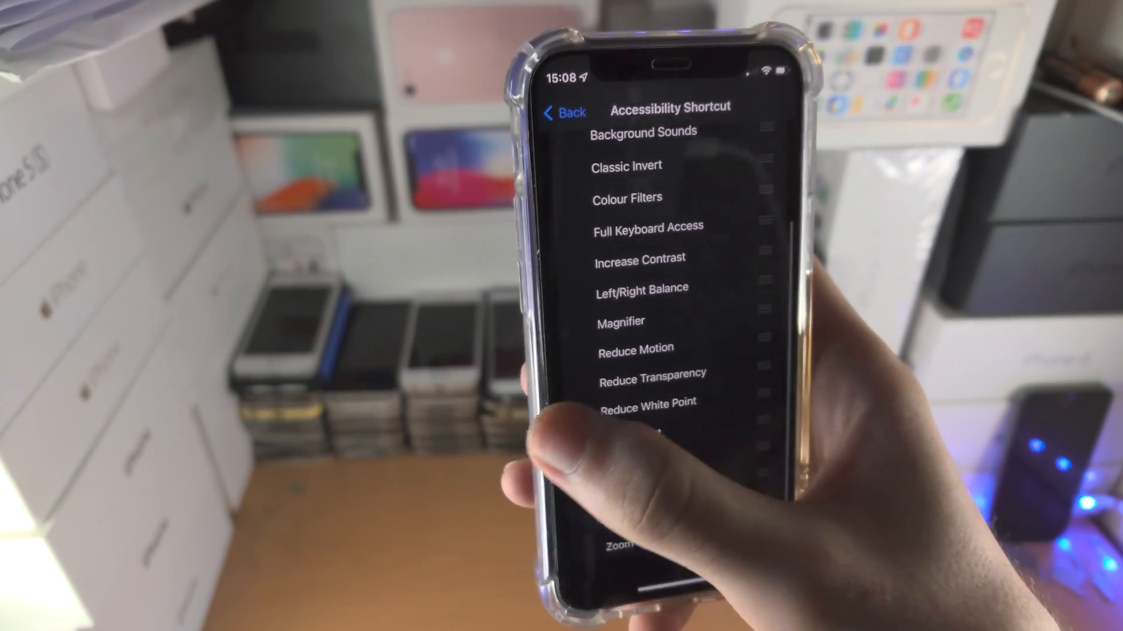
{"action": "left_click", "coordinate": [564, 112]}
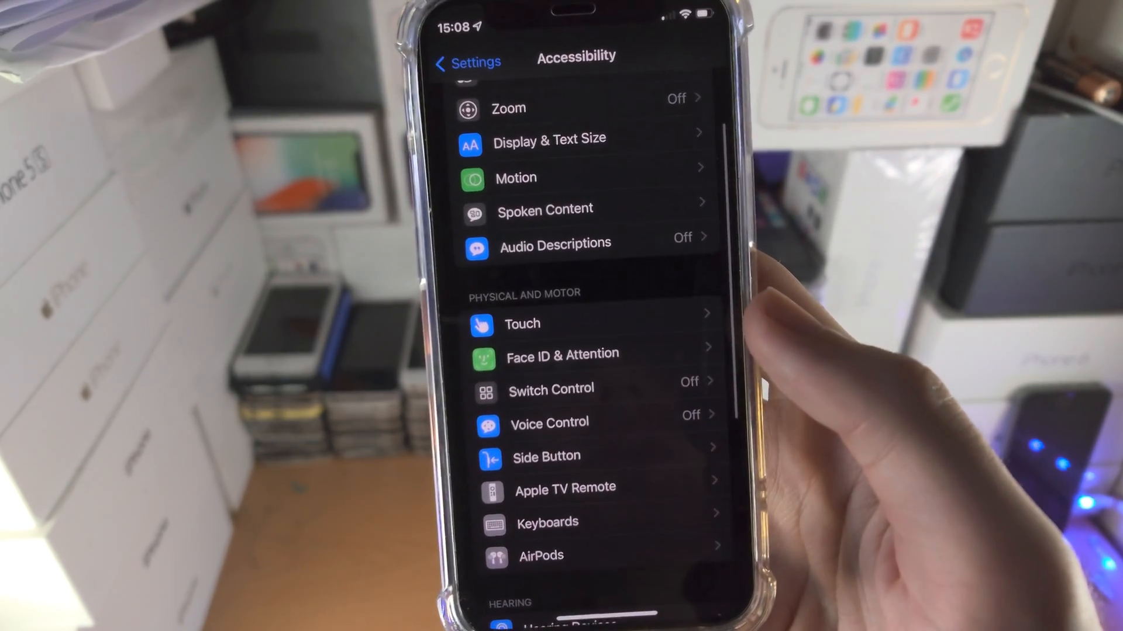
Step: View AssistiveTouch and its Customise Top Level Menu, leaving AssistiveTouch off, back on Touch
{"action": "left_click", "coordinate": [522, 324]}
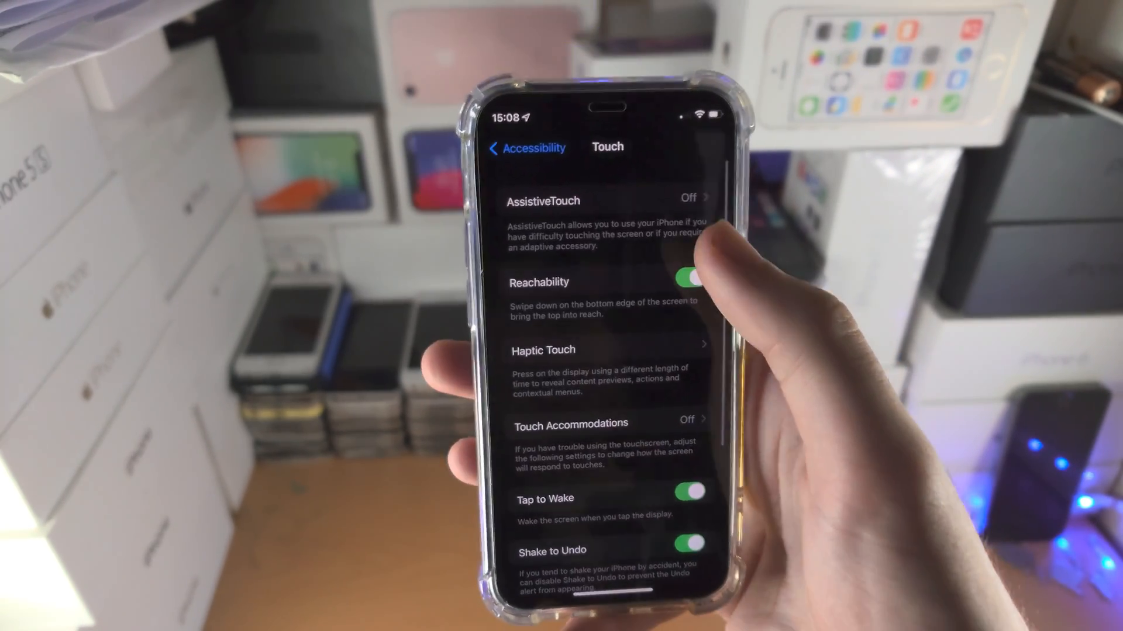
{"action": "left_click", "coordinate": [609, 199]}
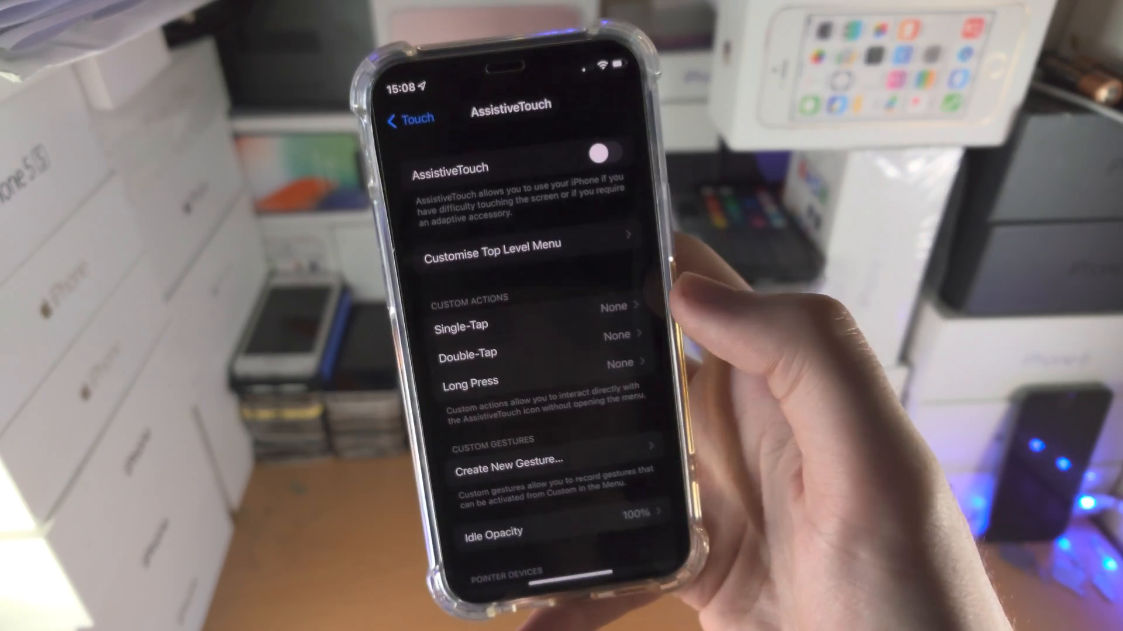
{"action": "left_click", "coordinate": [510, 246]}
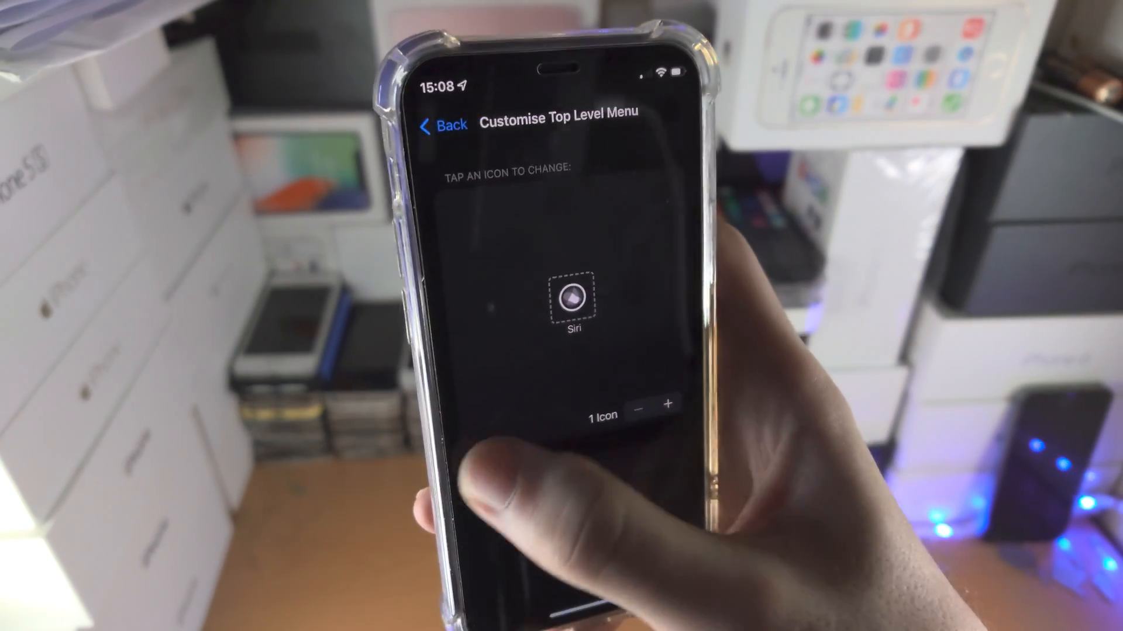
{"action": "left_click", "coordinate": [441, 125]}
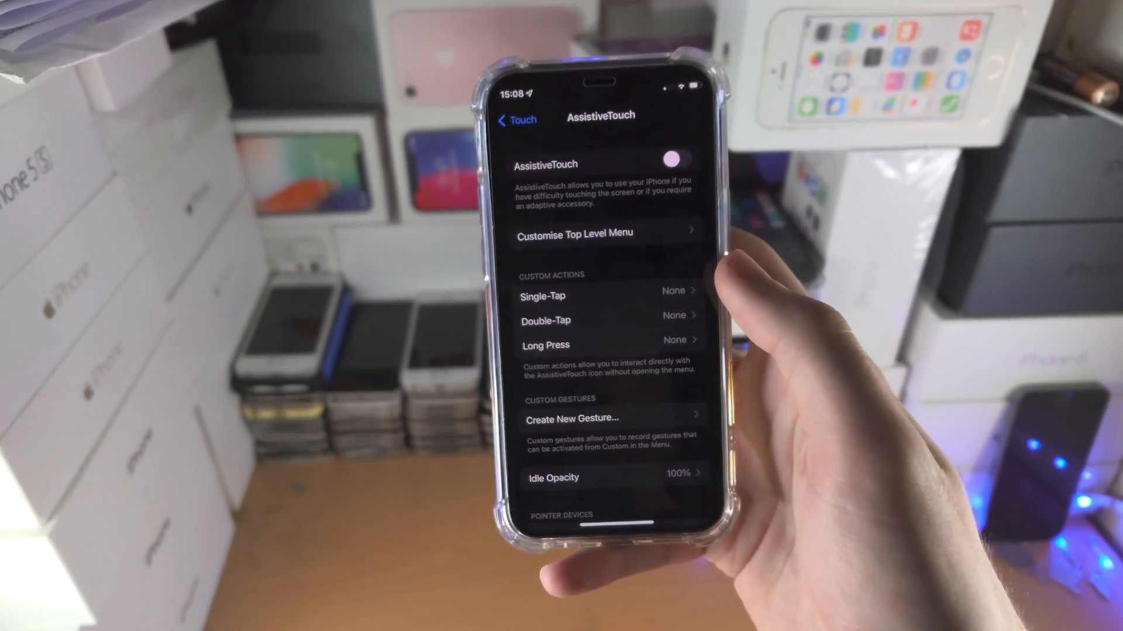
{"action": "left_click", "coordinate": [515, 118]}
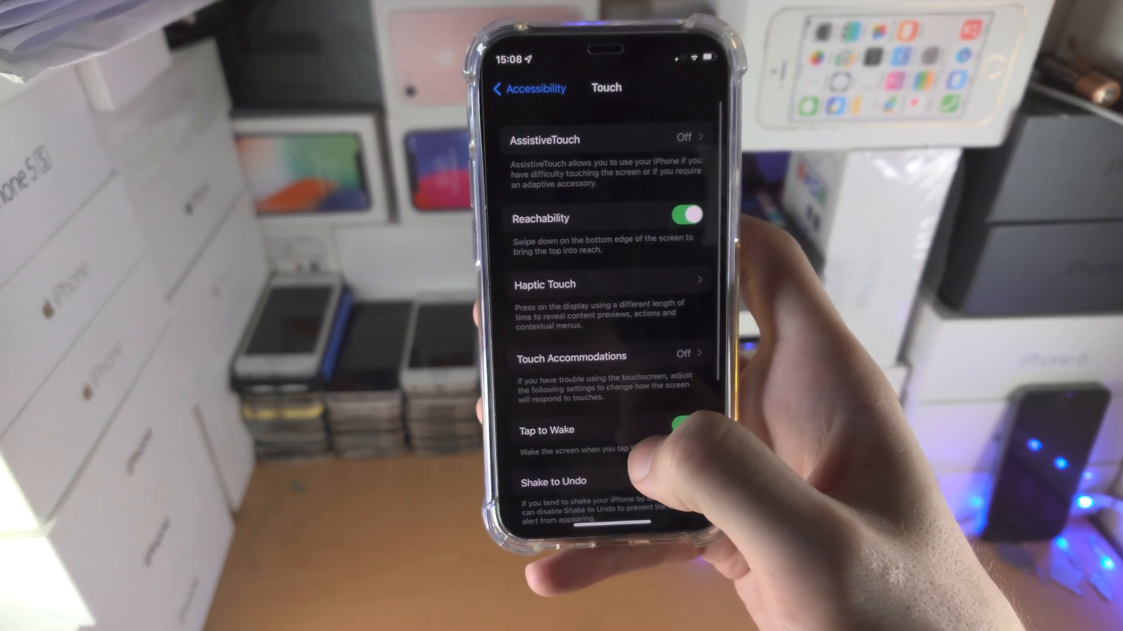
Step: Leave Settings for the home screen and open the Clock app
{"action": "left_click", "coordinate": [529, 87]}
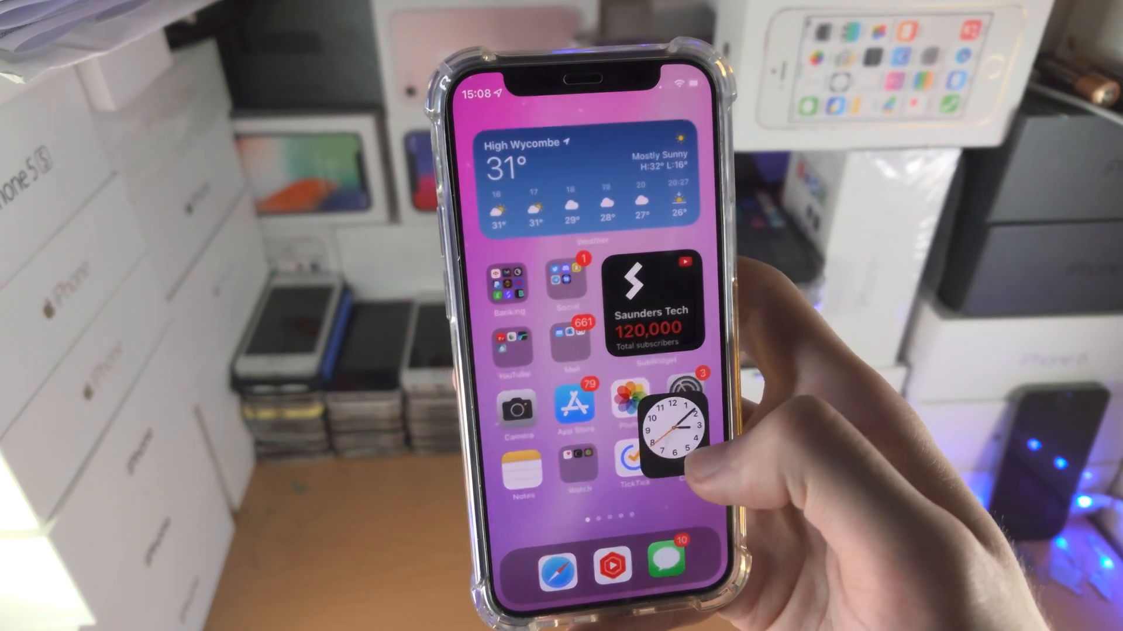
{"action": "left_click", "coordinate": [676, 426]}
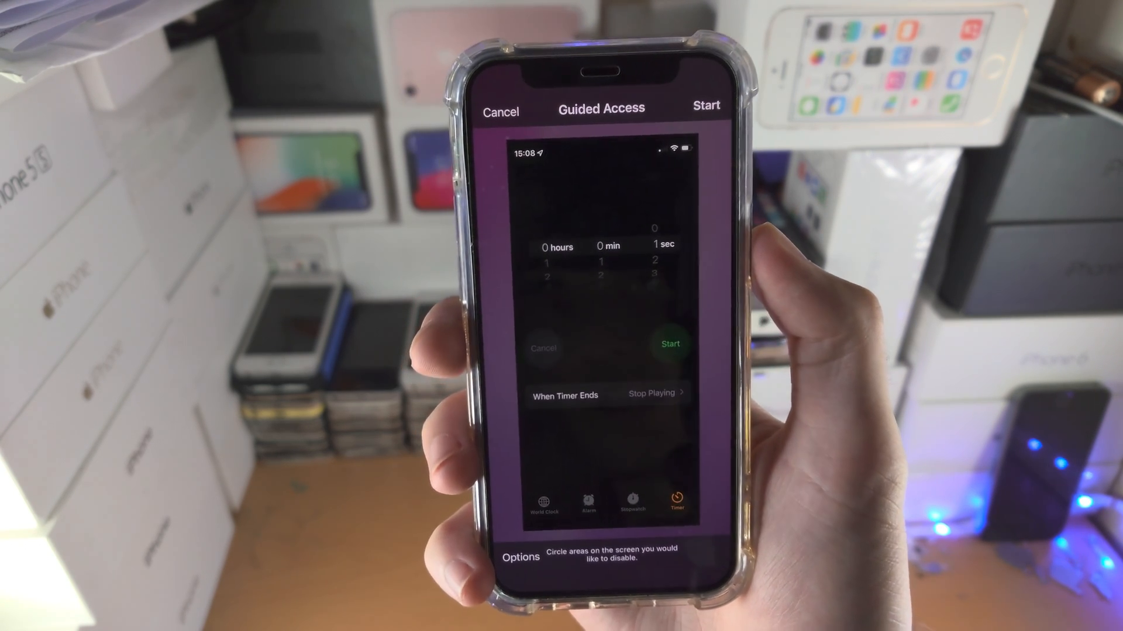
Step: Review the Guided Access options, mark a disabled timer-screen area, and reopen Options
{"action": "left_click", "coordinate": [520, 557]}
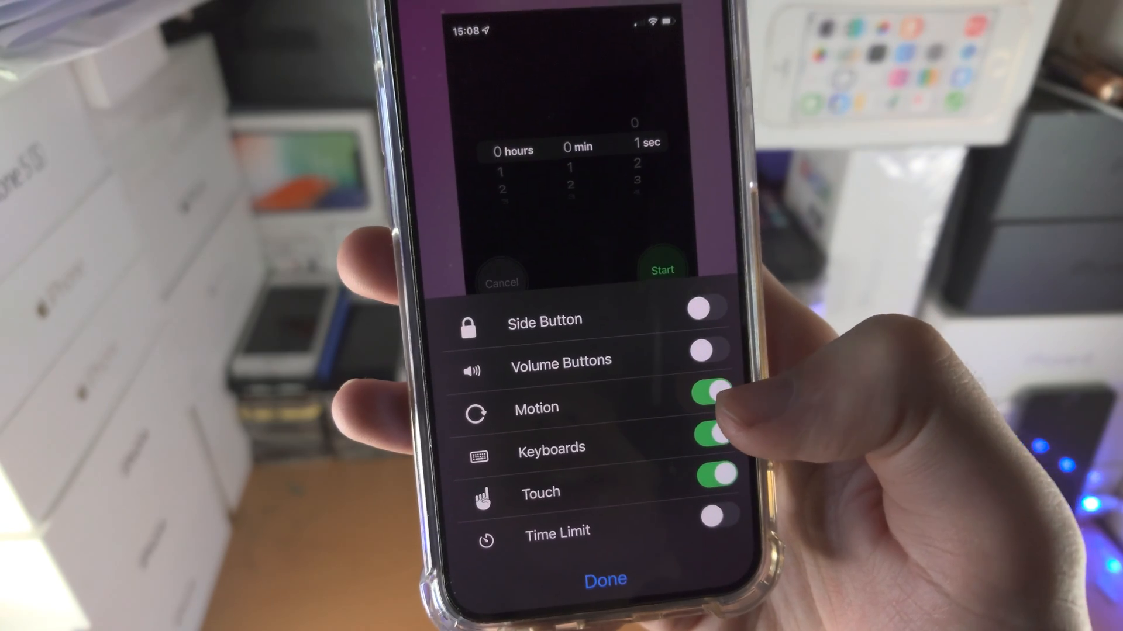
{"action": "left_click", "coordinate": [711, 389]}
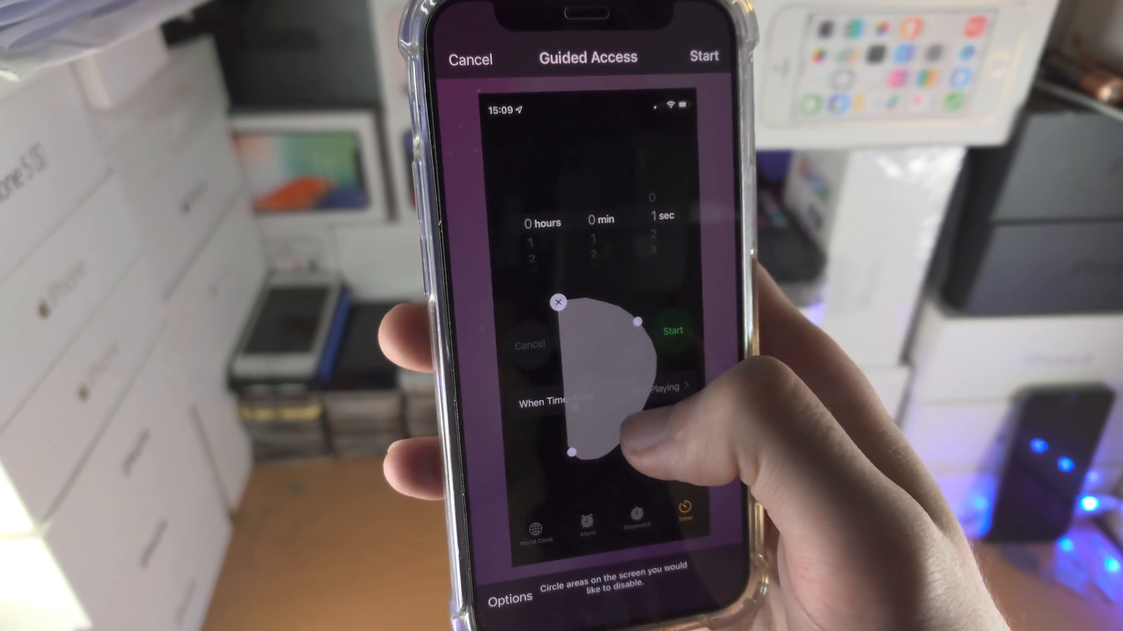
{"action": "left_click", "coordinate": [510, 597]}
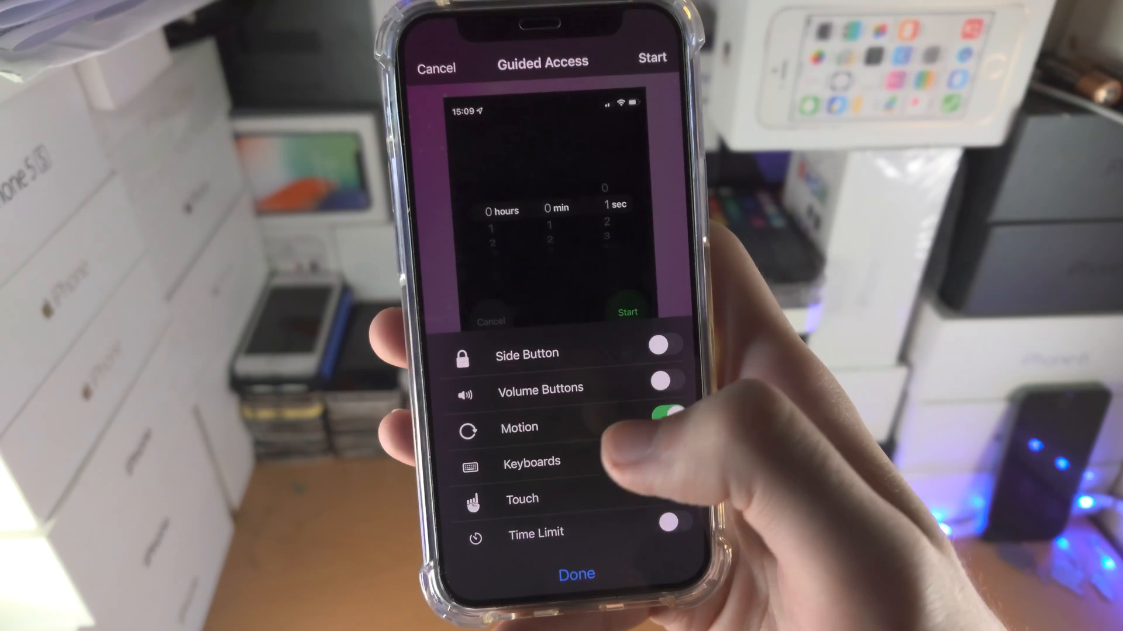